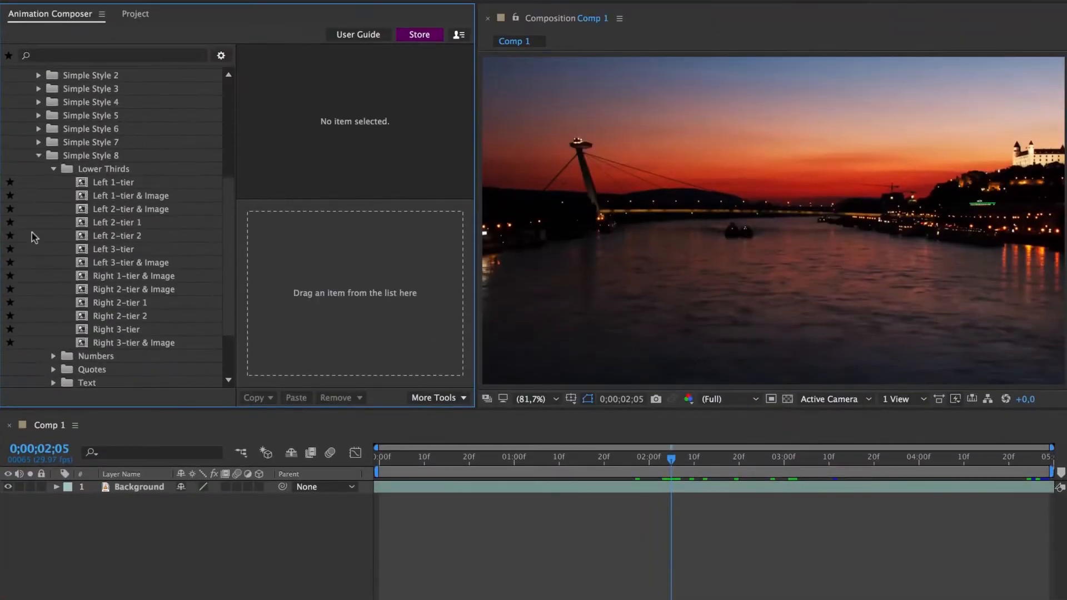
Add the Right 2-tier 1 lower third over the sunset river footage
left_click(119, 302)
type("c")
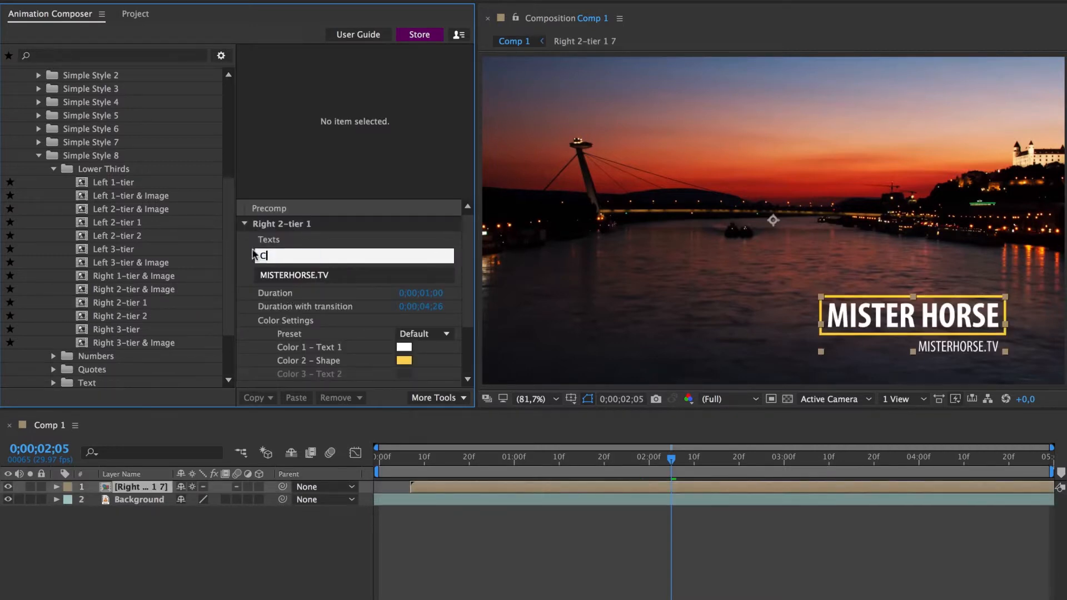
Retype the headline as CHANGE THIS and recolour the frame purple D157FB, then show the colour palettes
type("CHANGE THIS")
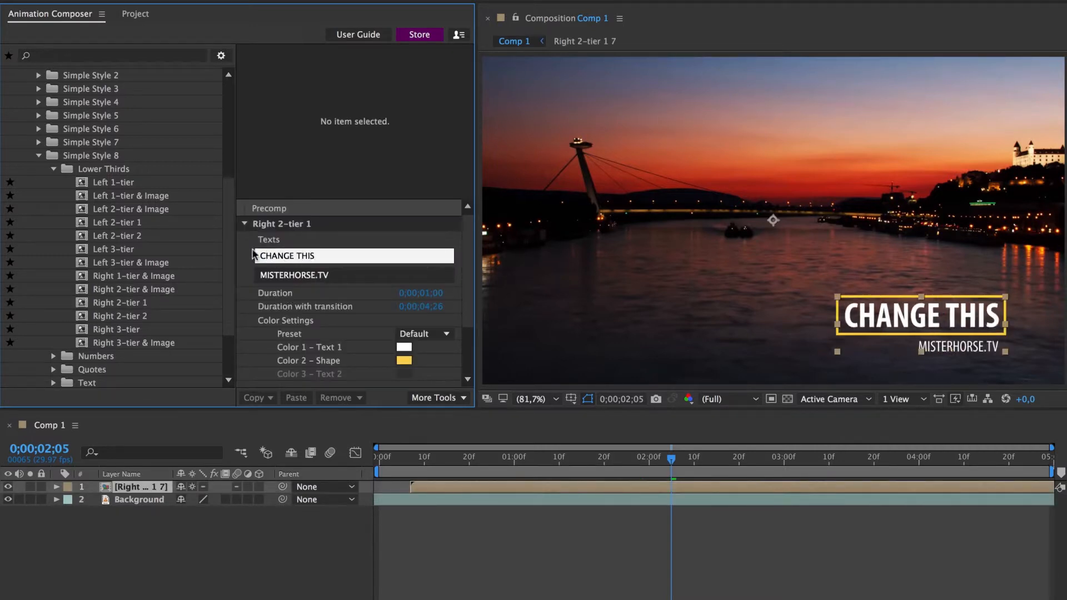
left_click(403, 361)
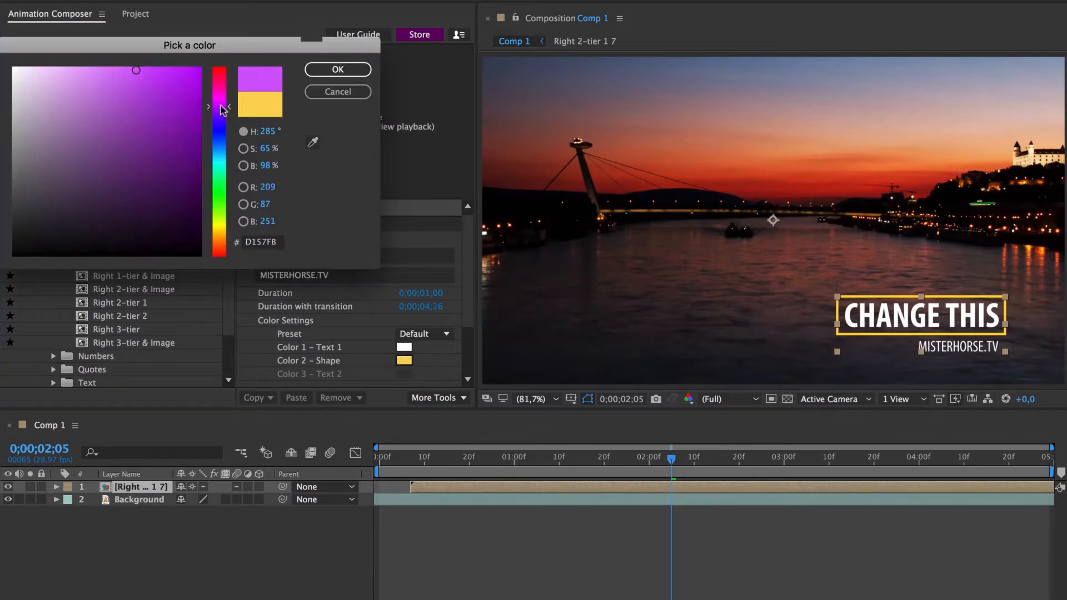
left_click(424, 333)
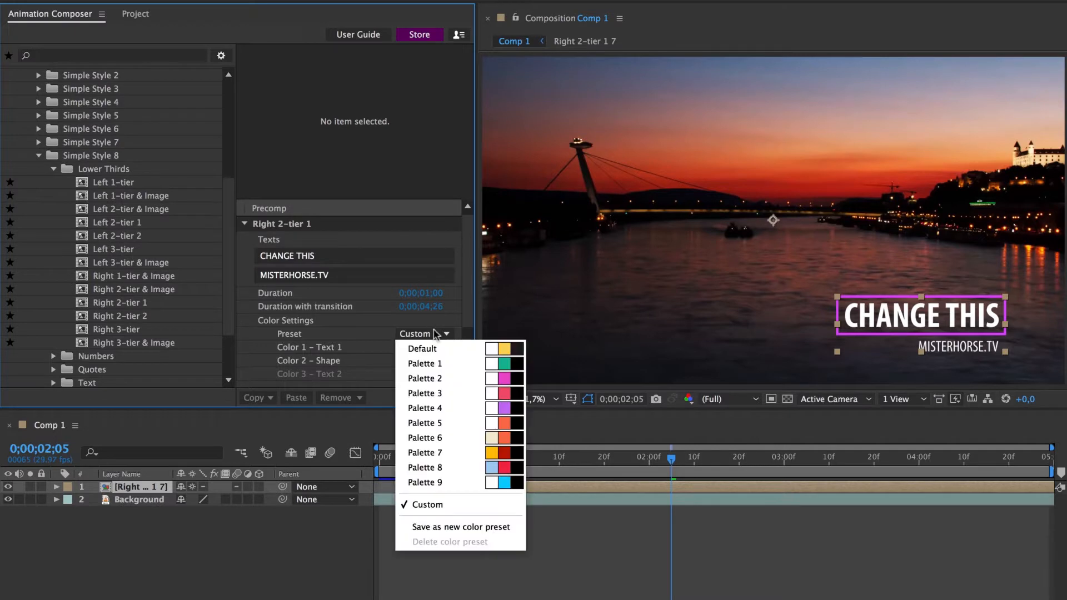
left_click(423, 393)
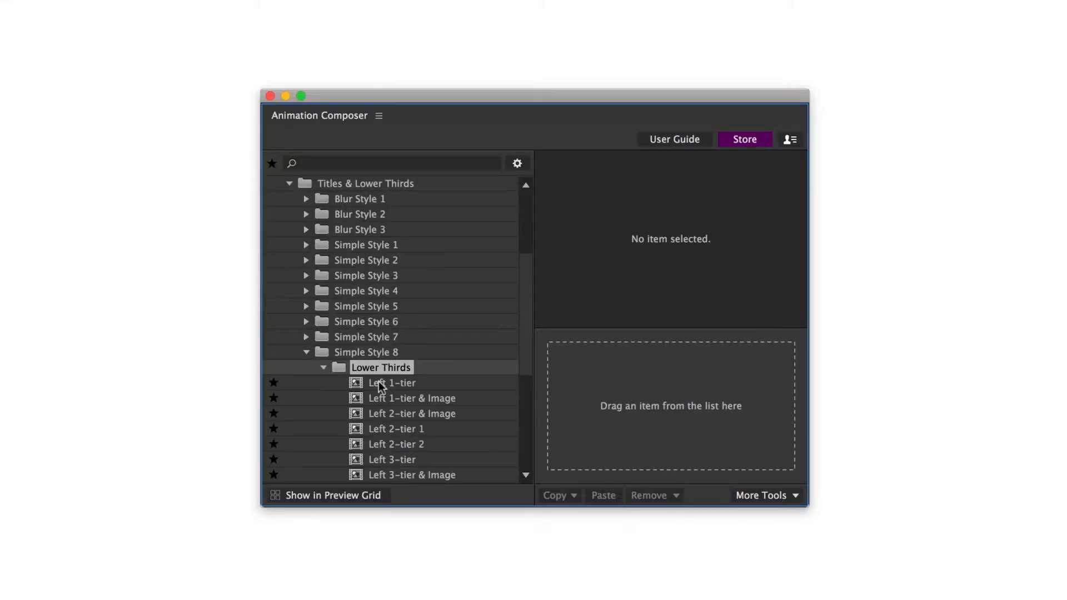
Preview the Left 1-tier & Image and Left 2-tier & Image lower-third presets
left_click(412, 398)
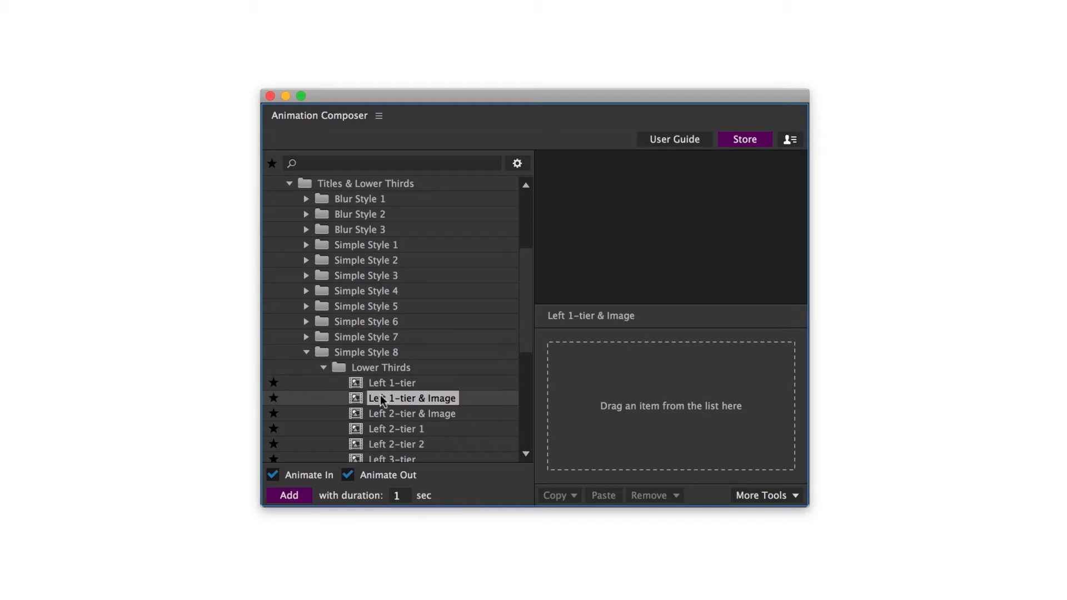
left_click(412, 414)
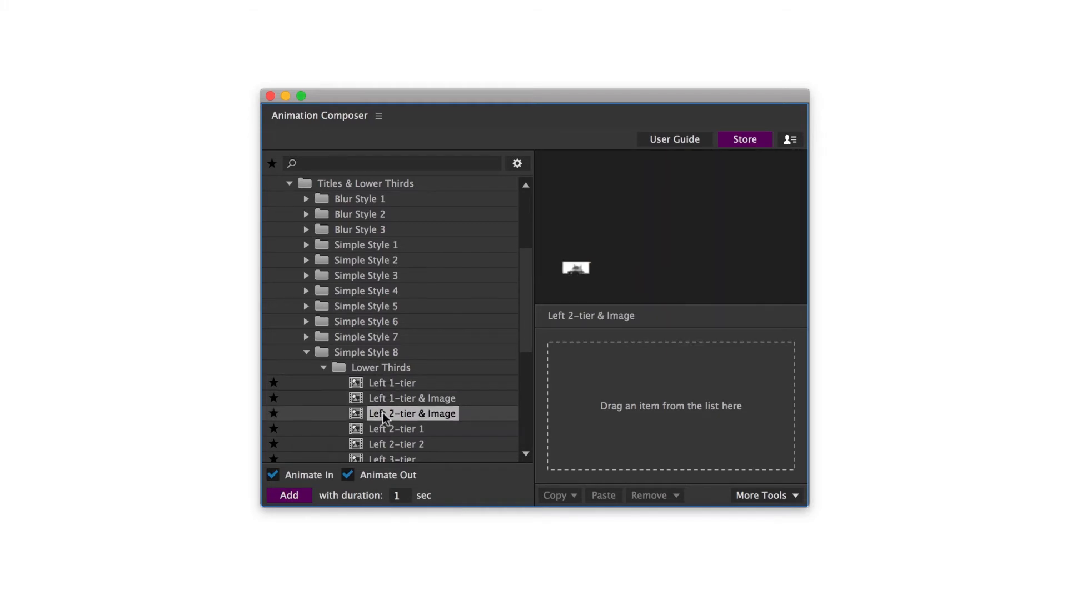